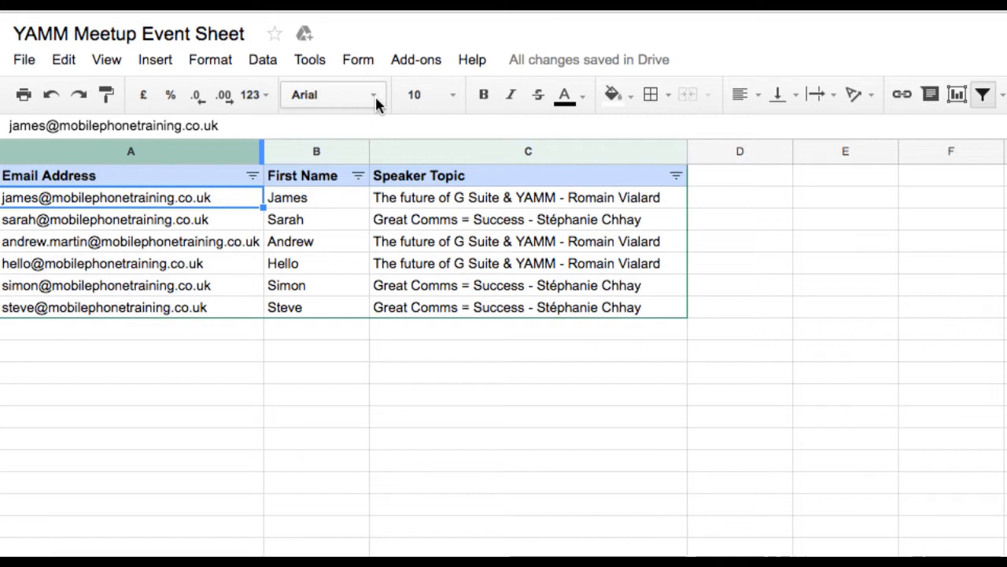
# Start a mail merge from the Yet Another Mail Merge add-on.
pyautogui.click(415, 60)
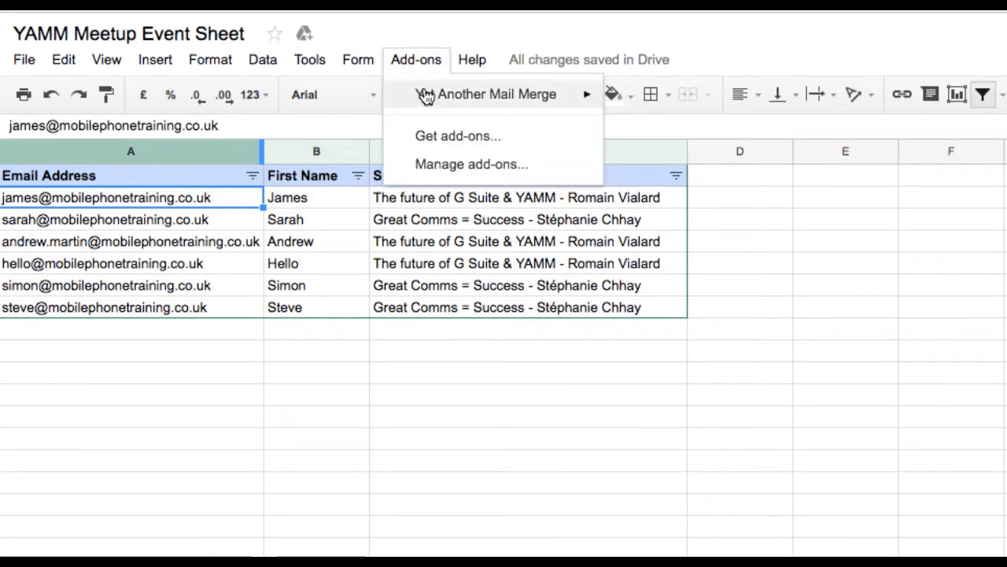
pyautogui.moveTo(488, 94)
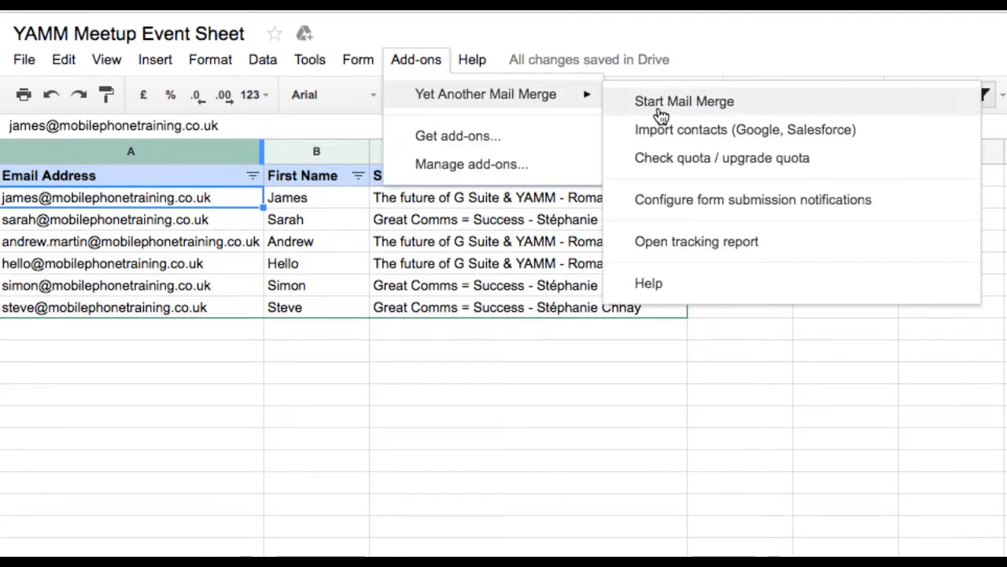
pyautogui.click(683, 101)
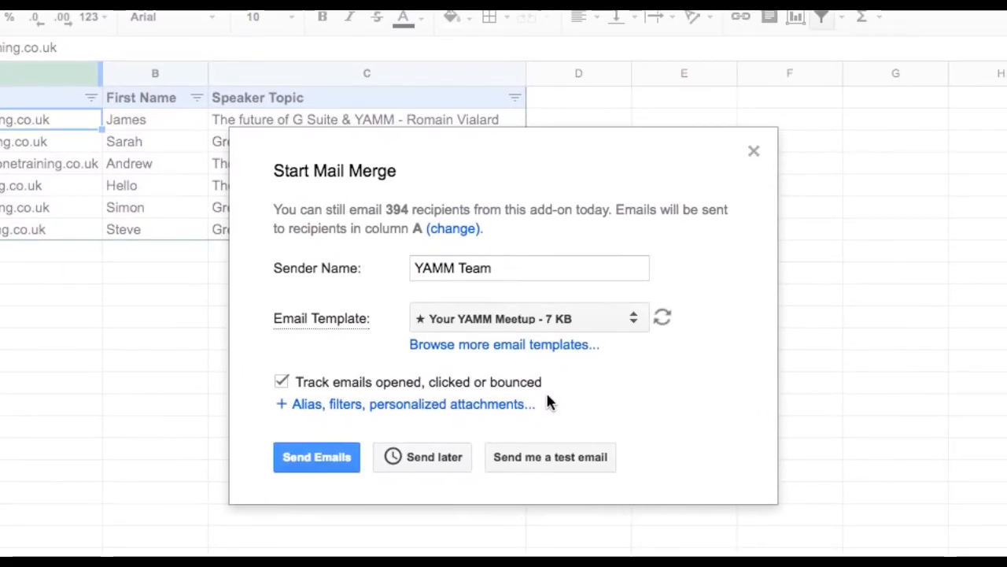
pyautogui.moveTo(422, 457)
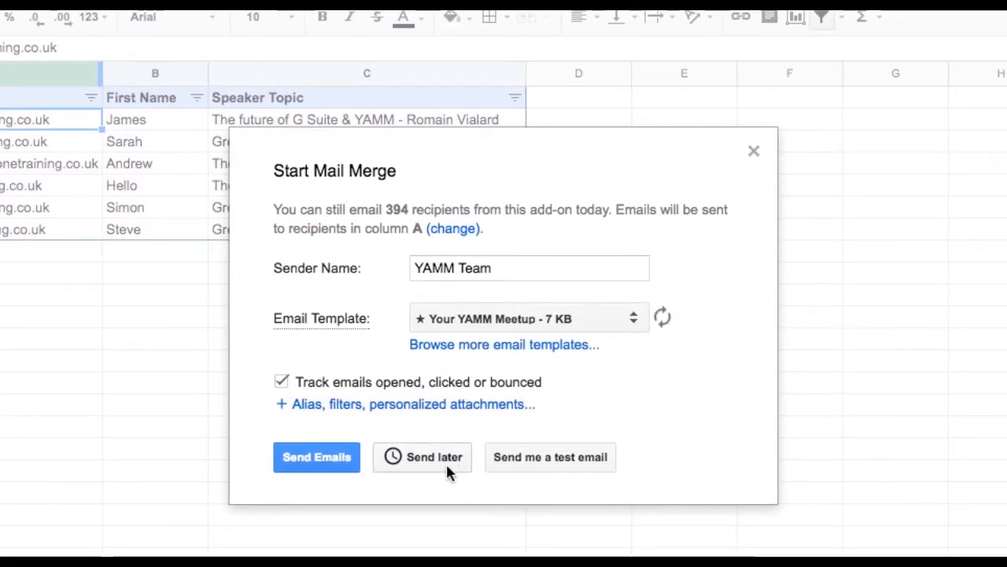
# Schedule the merge to send later on 31/03/2017 at 07:40.
pyautogui.click(422, 457)
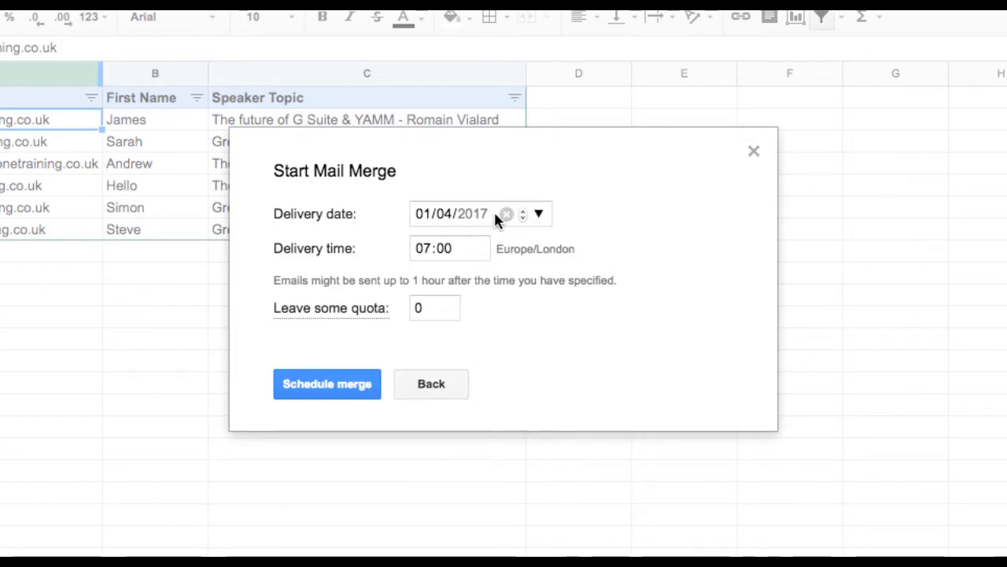
pyautogui.click(538, 214)
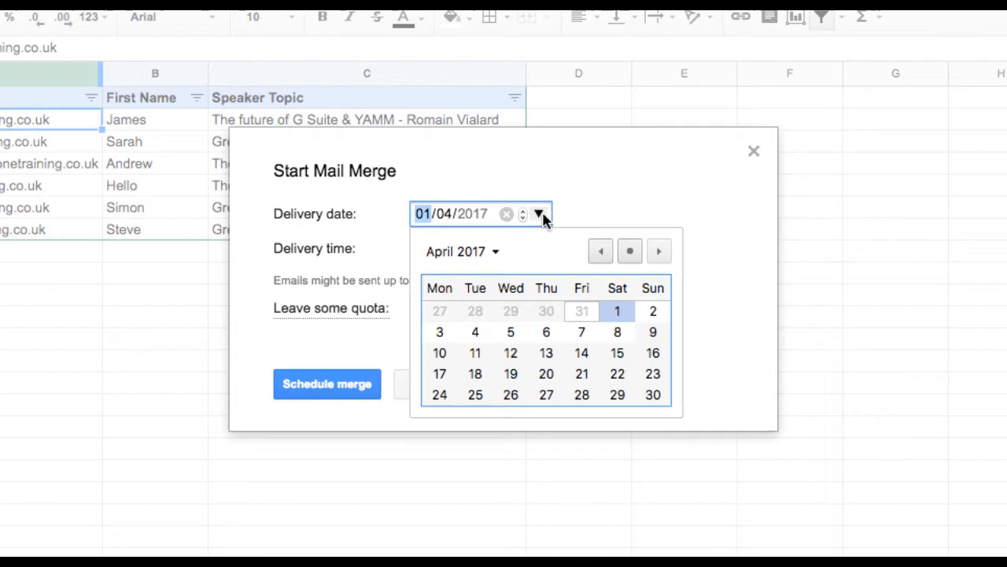
pyautogui.moveTo(582, 290)
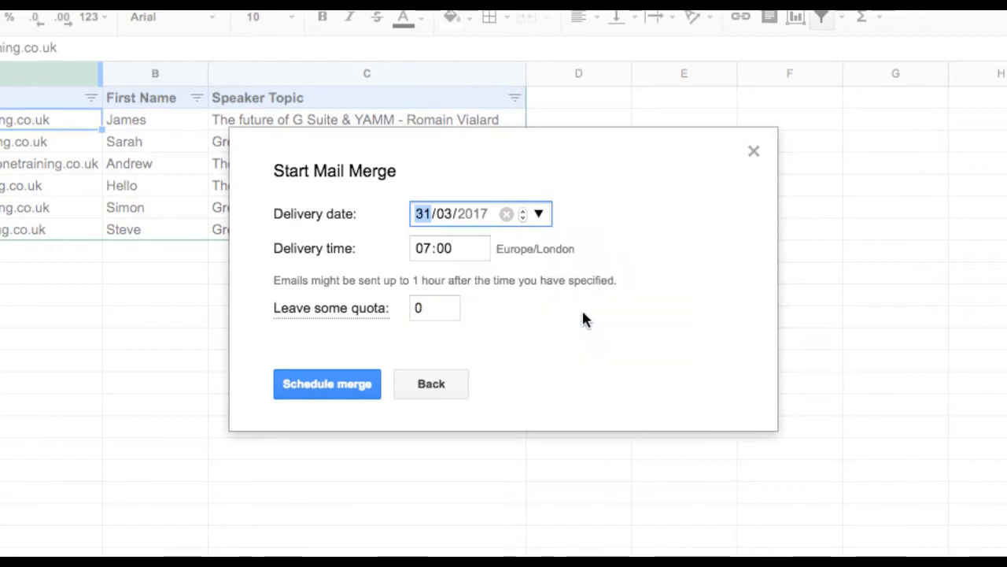
pyautogui.moveTo(570, 313)
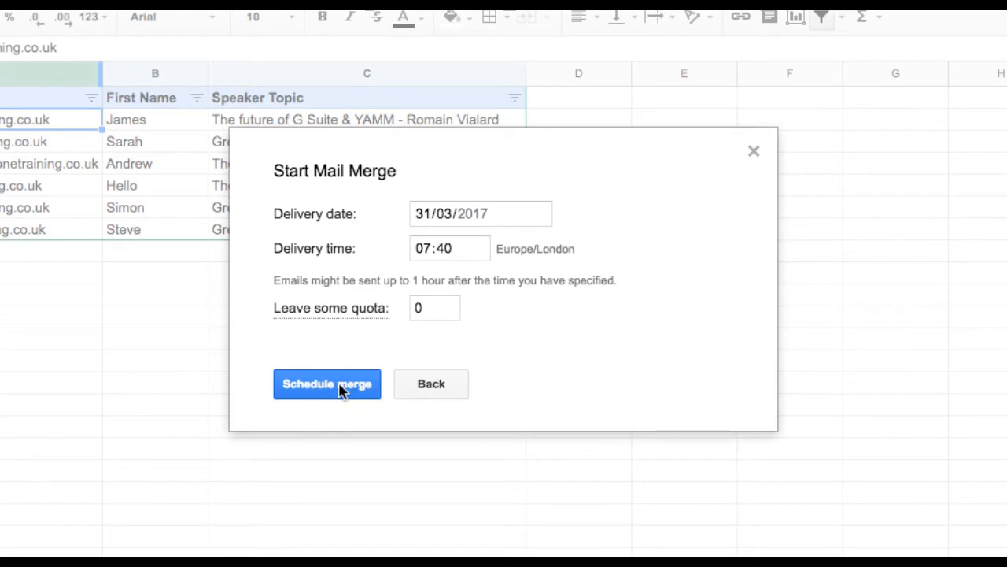
pyautogui.click(327, 384)
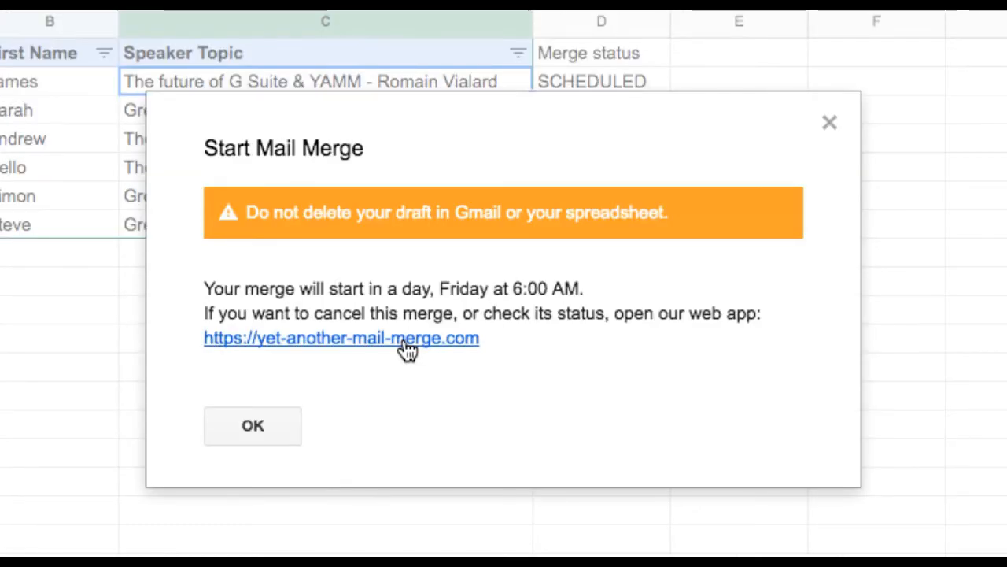
# Confirm the scheduled campaign in the YAMM web app and dismiss the confirmation.
pyautogui.click(340, 337)
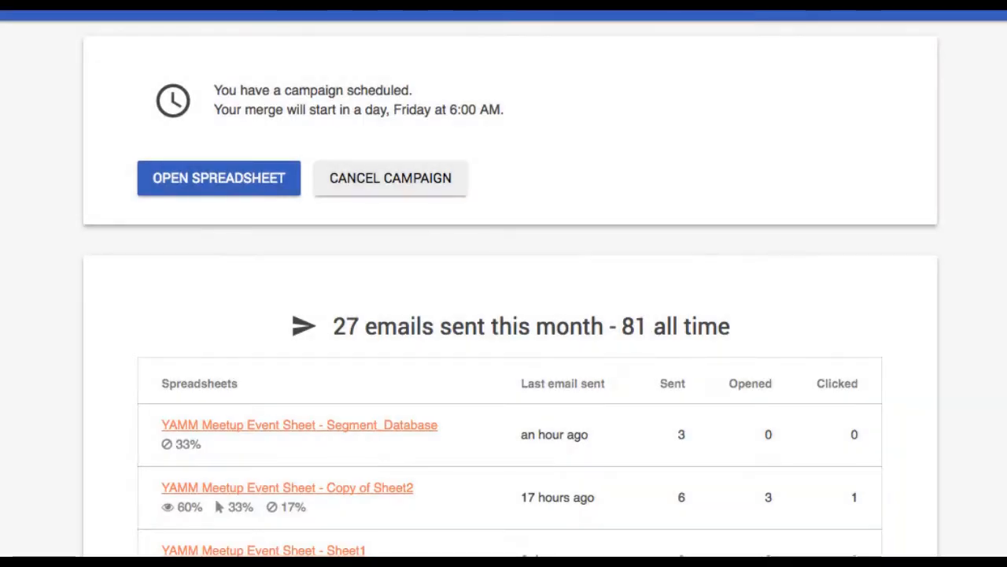
pyautogui.moveTo(479, 186)
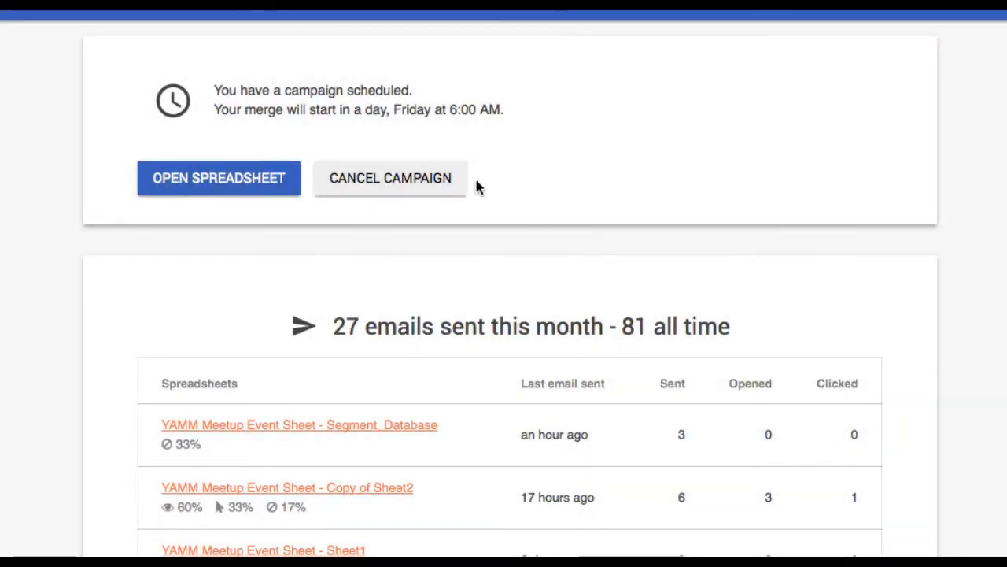
pyautogui.moveTo(450, 195)
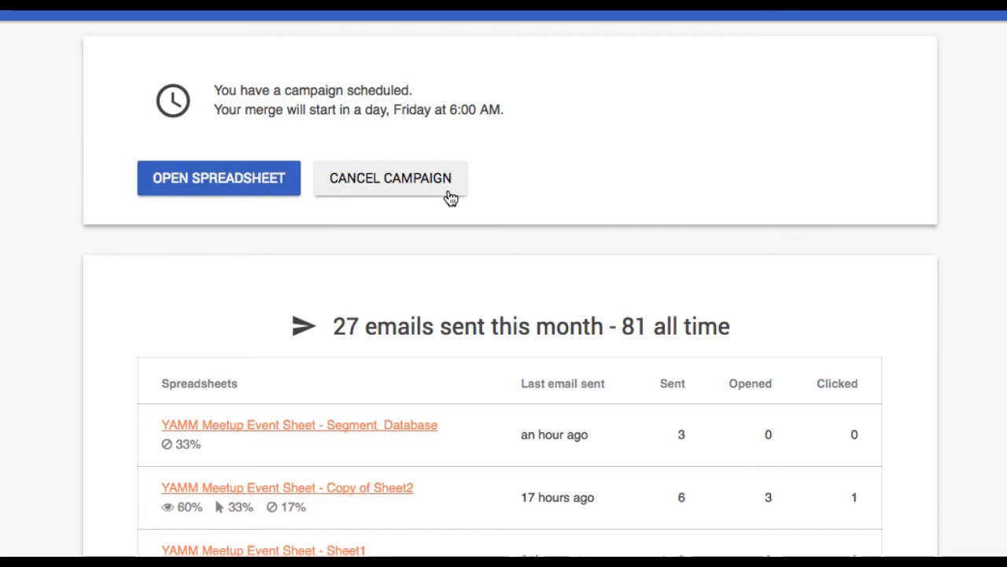
pyautogui.click(218, 176)
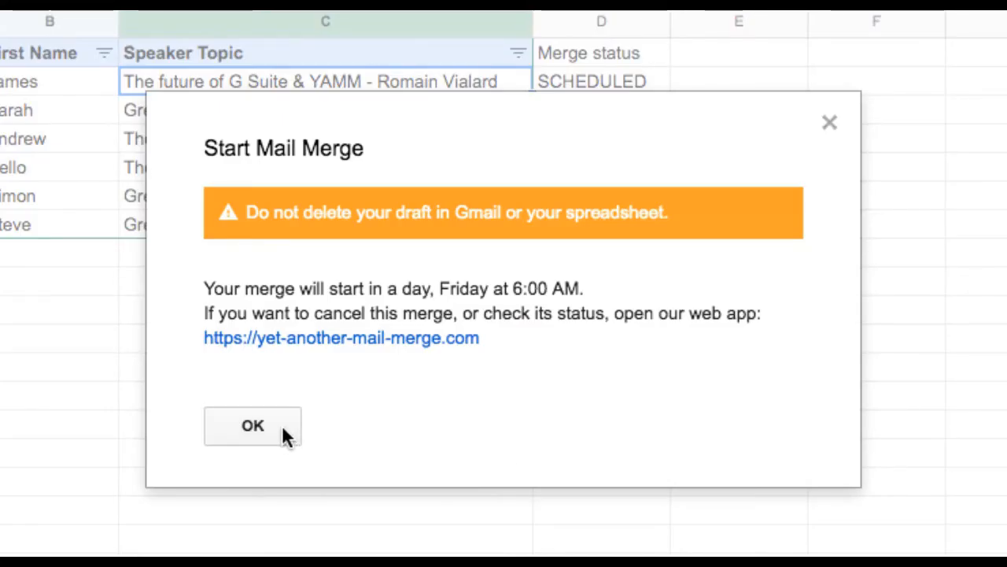
pyautogui.click(252, 425)
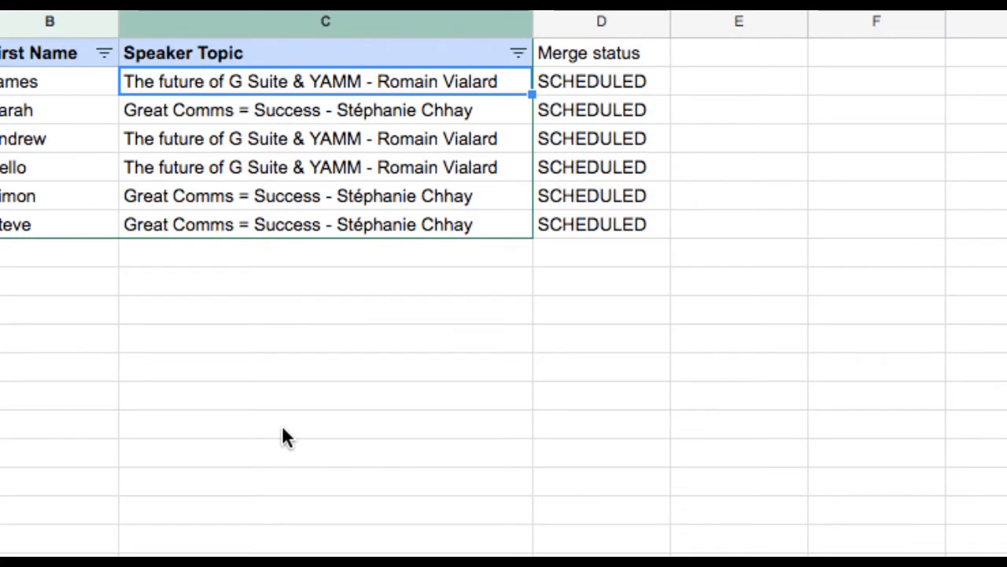